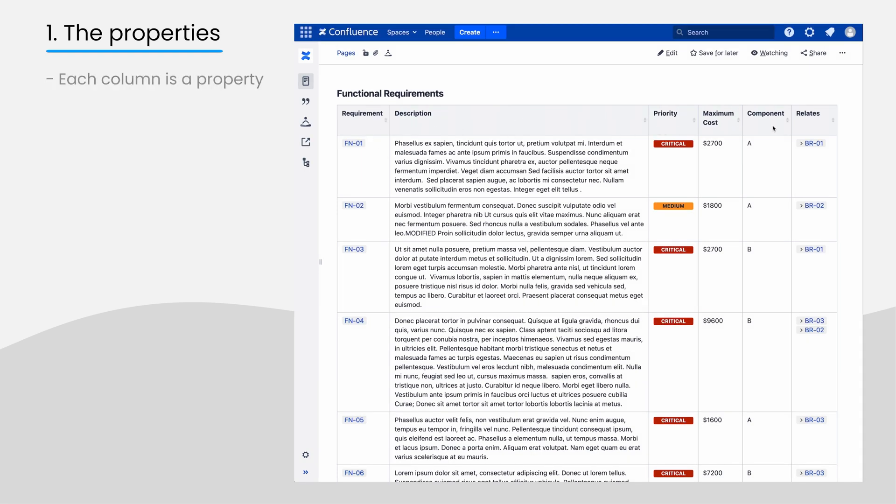
mouse_move(367, 131)
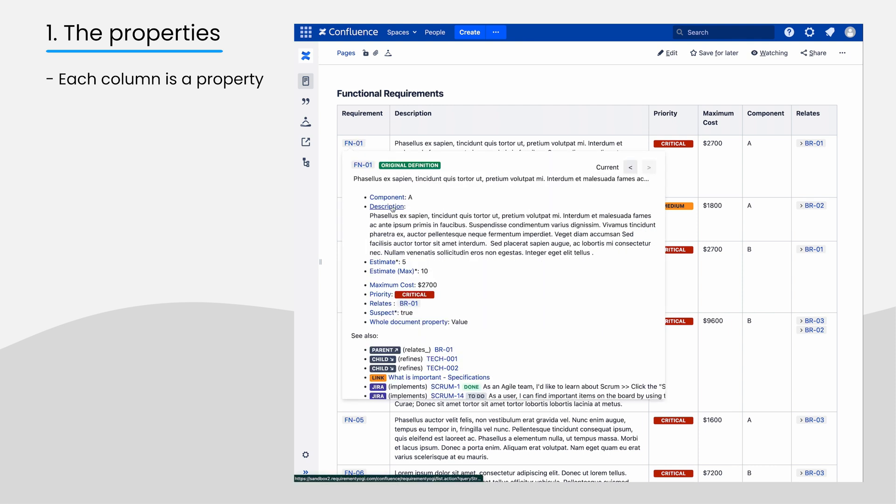
mouse_move(381, 303)
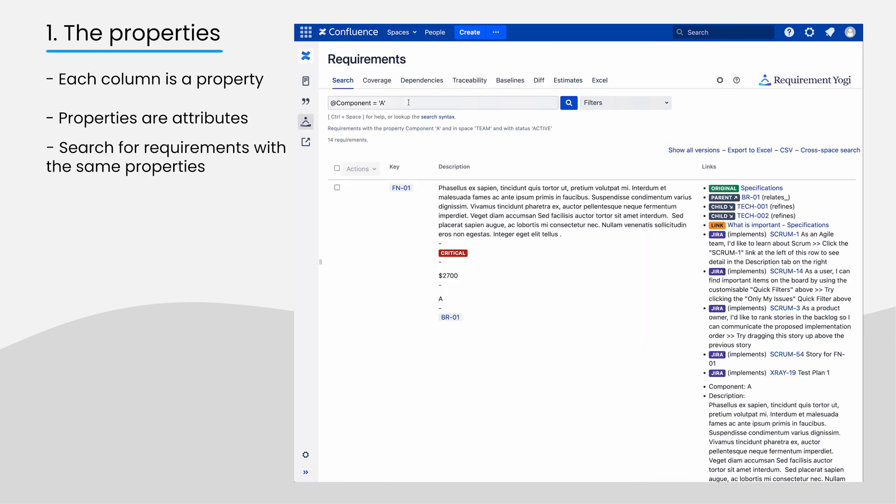
left_click(442, 102)
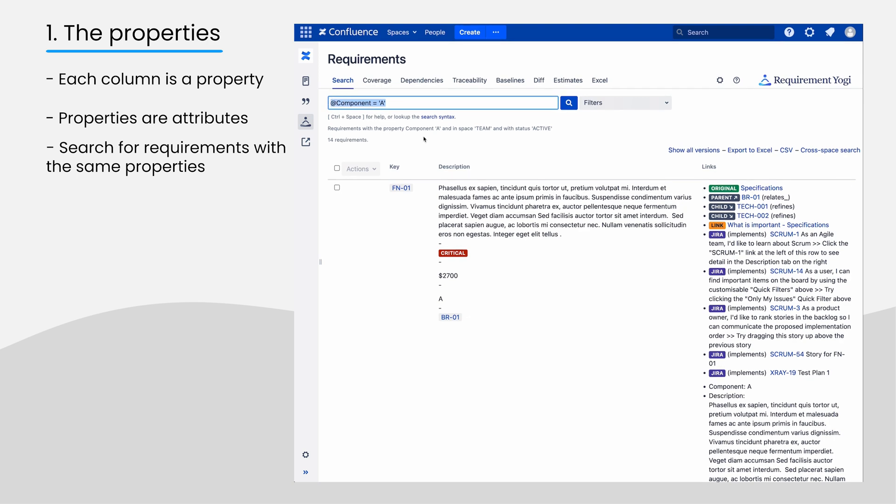
scroll("down", 3)
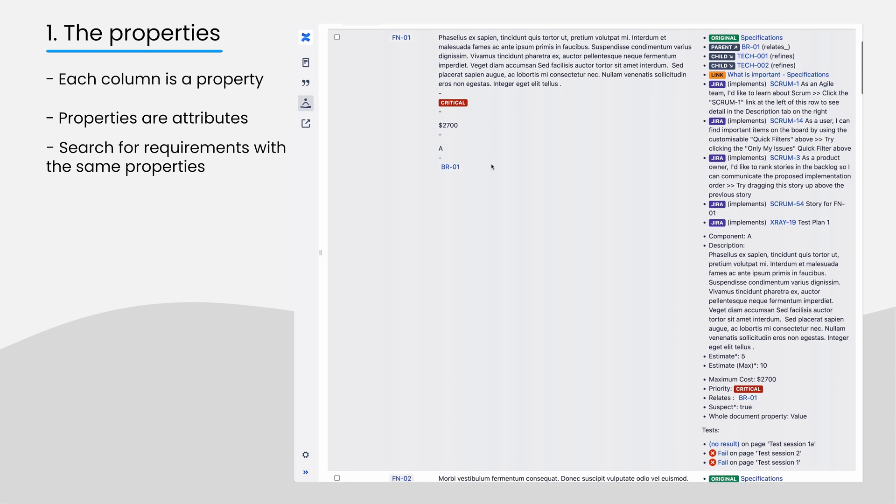
scroll("up", 3)
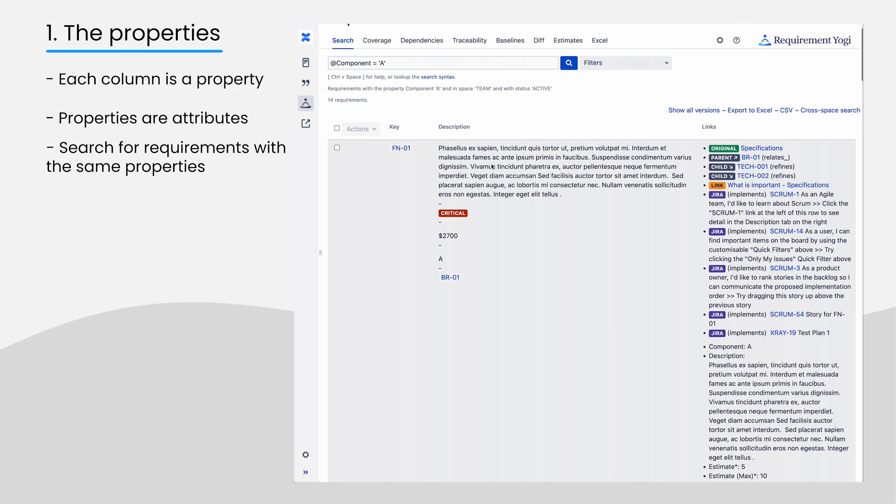
left_click(402, 148)
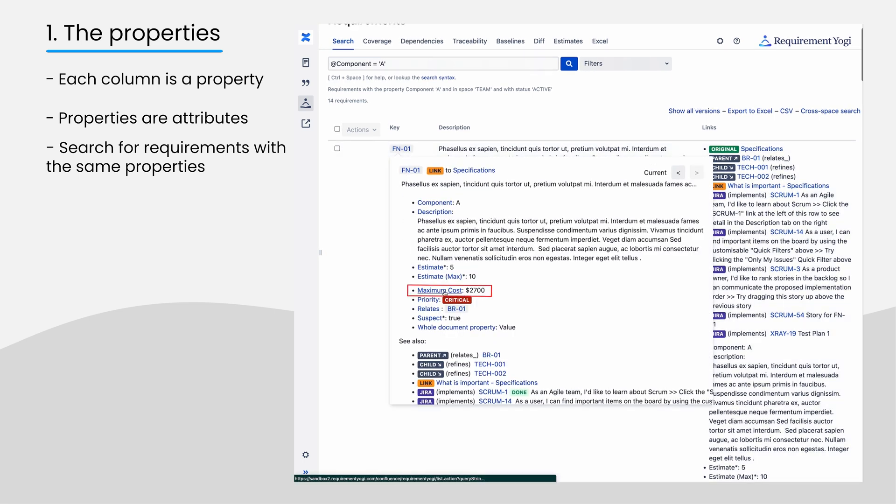
left_click(439, 290)
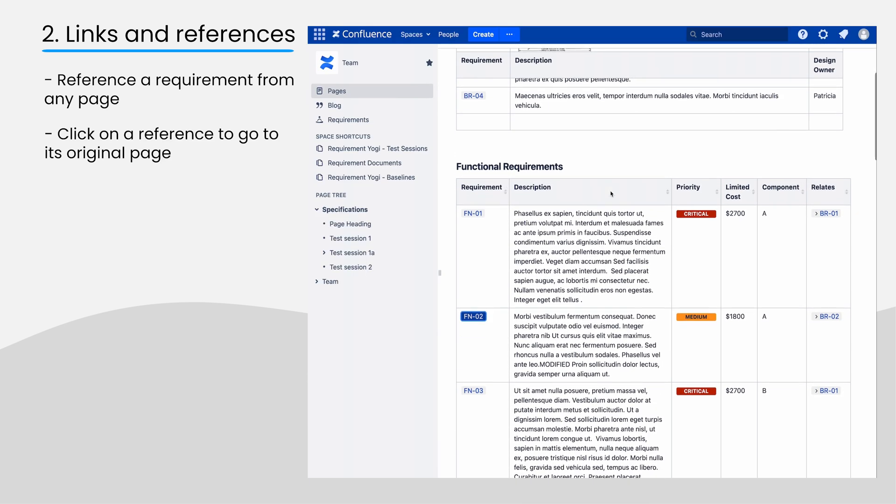
Step: Follow the FN-02 reference to its Specifications page and review its See also references
scroll("down", 3)
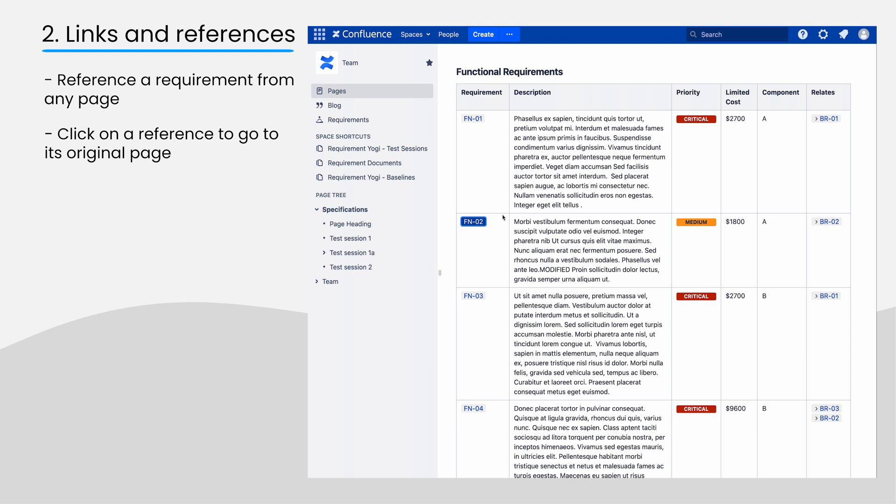
mouse_move(514, 242)
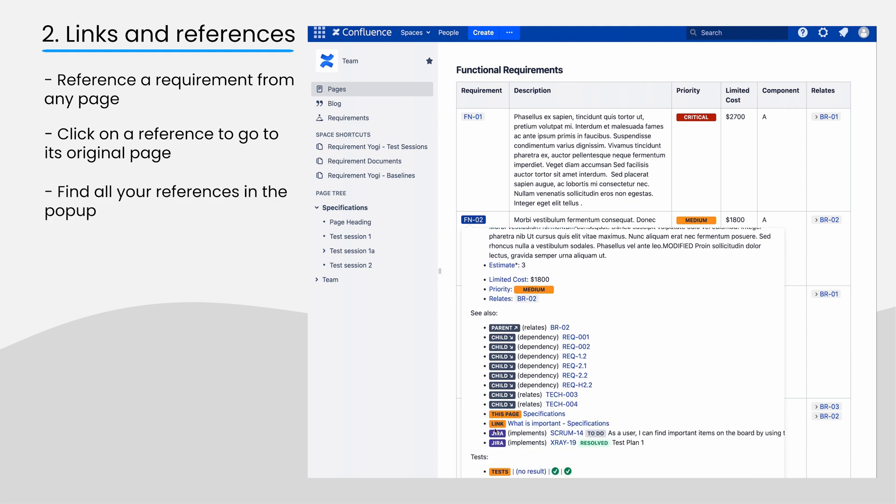
left_click(349, 221)
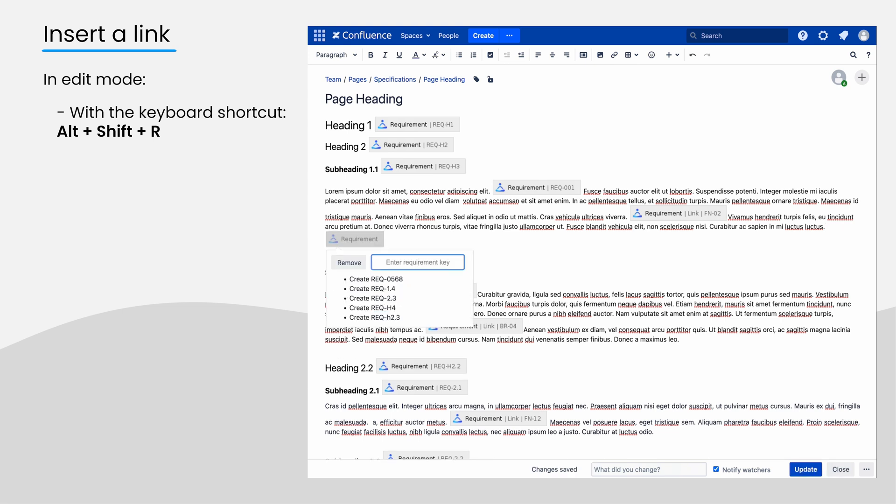
Step: Link the new requirement macro to FN-03 and publish the Page Heading page
type("FN-03")
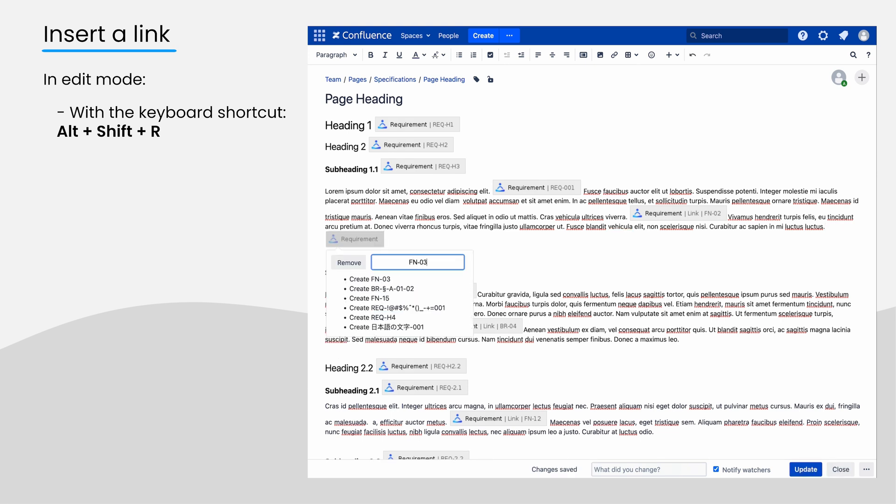
left_click(373, 280)
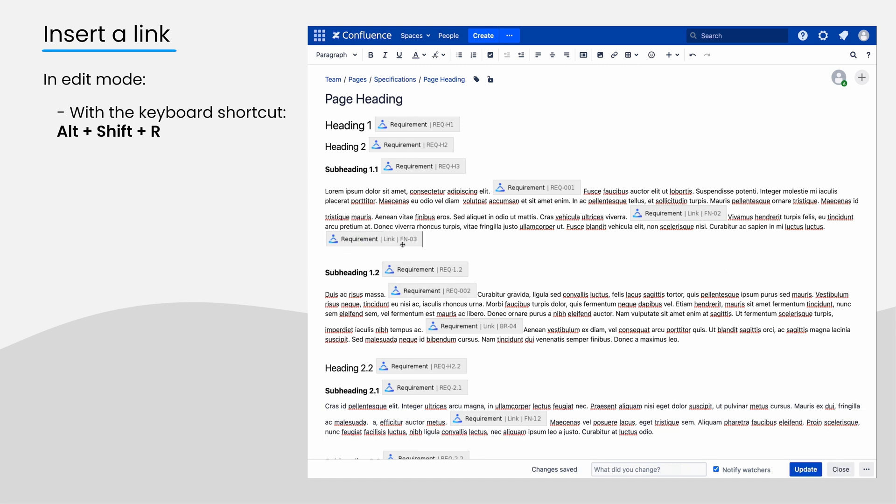
mouse_move(402, 244)
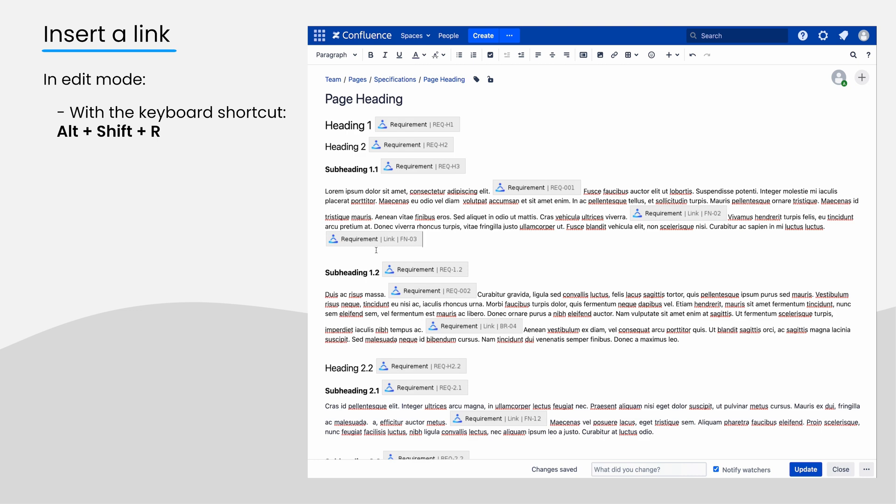
mouse_move(806, 469)
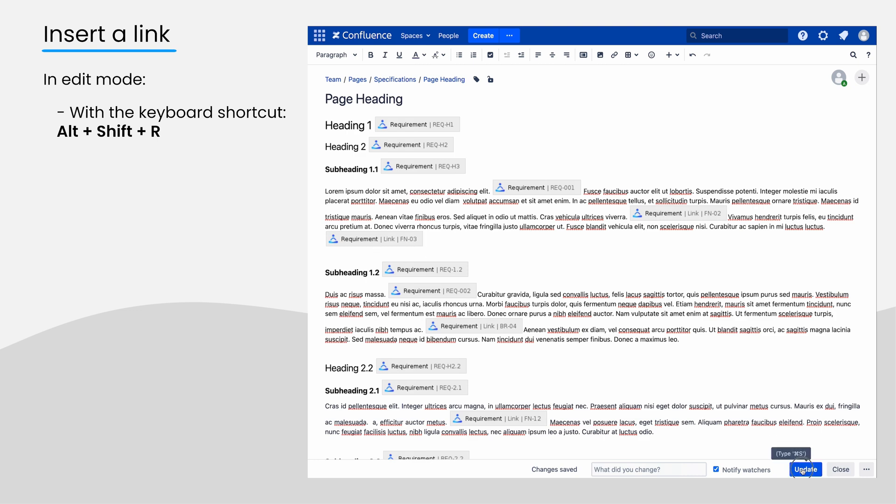
left_click(805, 469)
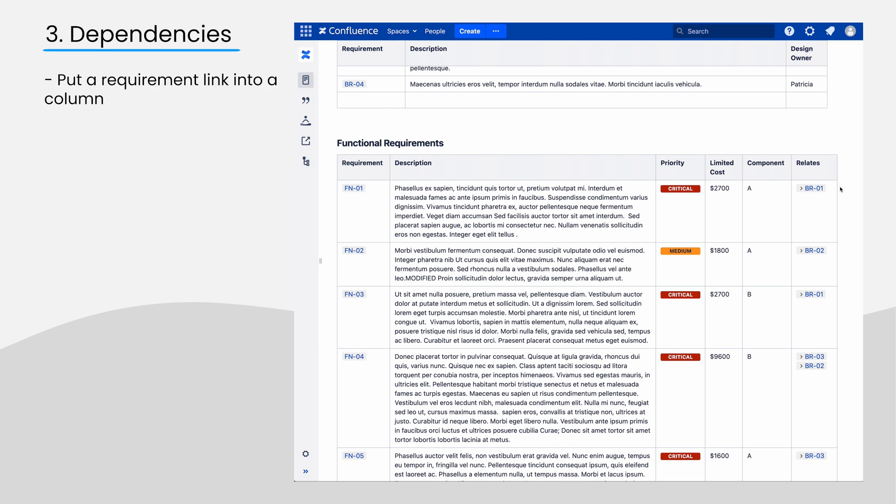
mouse_move(329, 183)
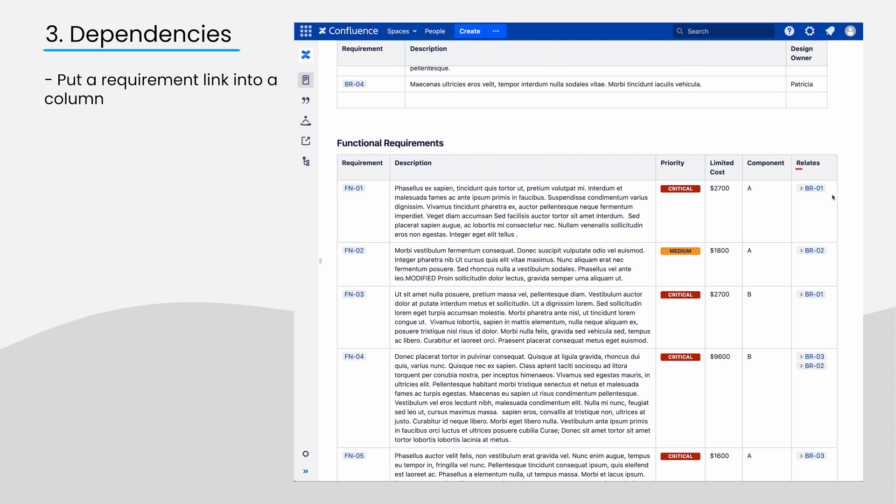
mouse_move(797, 167)
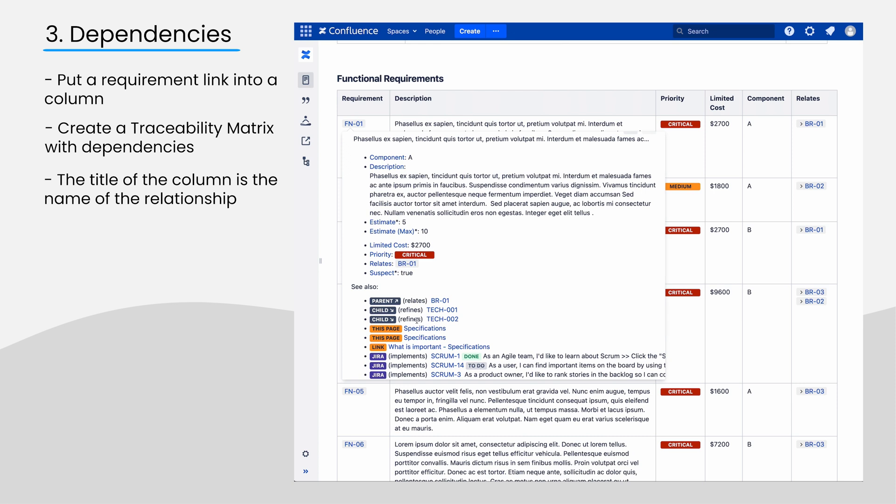
mouse_move(418, 300)
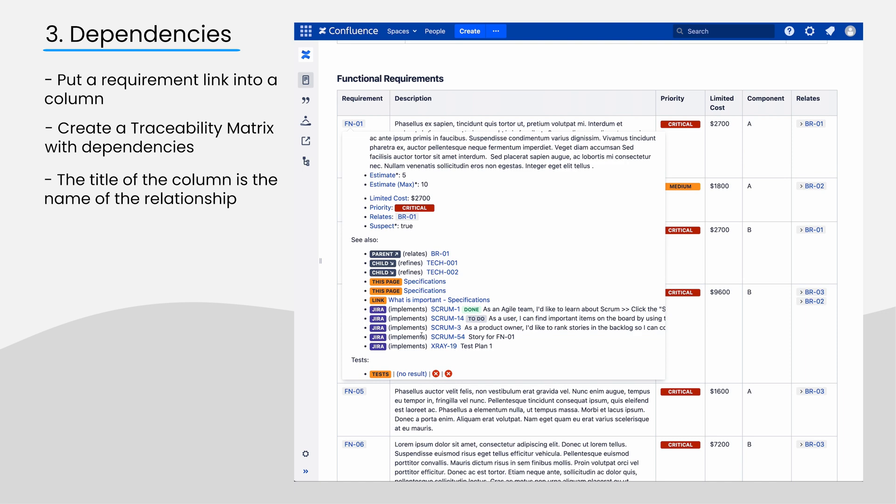
mouse_move(424, 281)
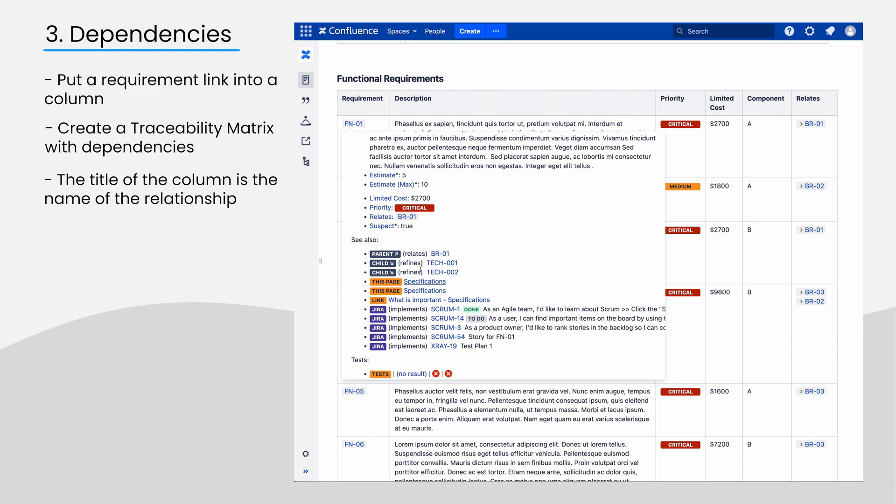
Step: Dismiss the requirement details popup over the Specifications page
left_click(425, 280)
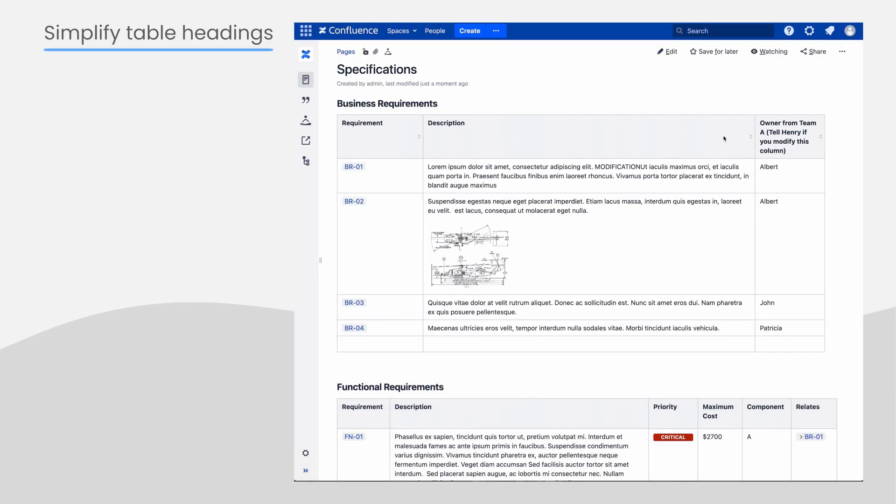
mouse_move(761, 162)
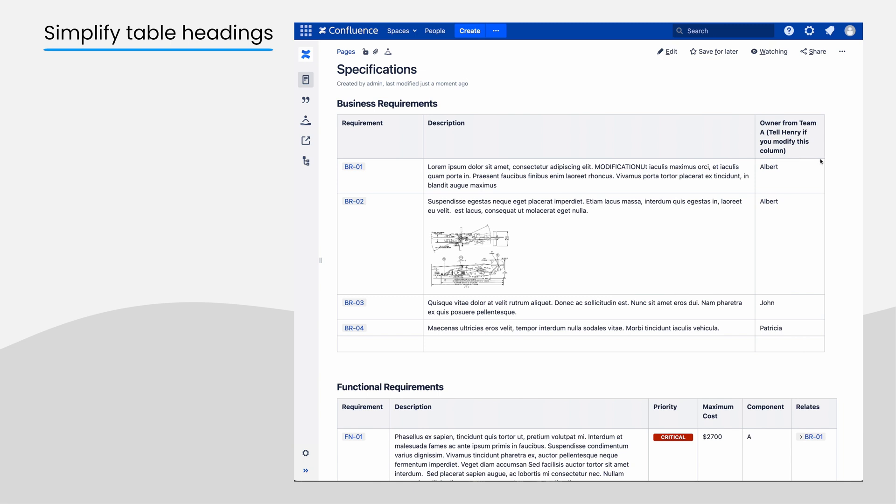
mouse_move(430, 147)
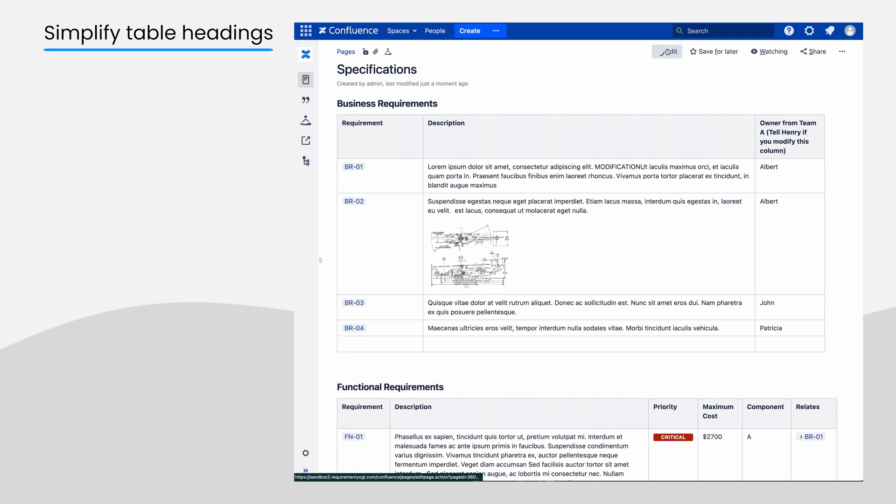
Step: Add RY Property 'Owner' to the Owner heading and give BR-01 'This is new and only for BR'
left_click(668, 51)
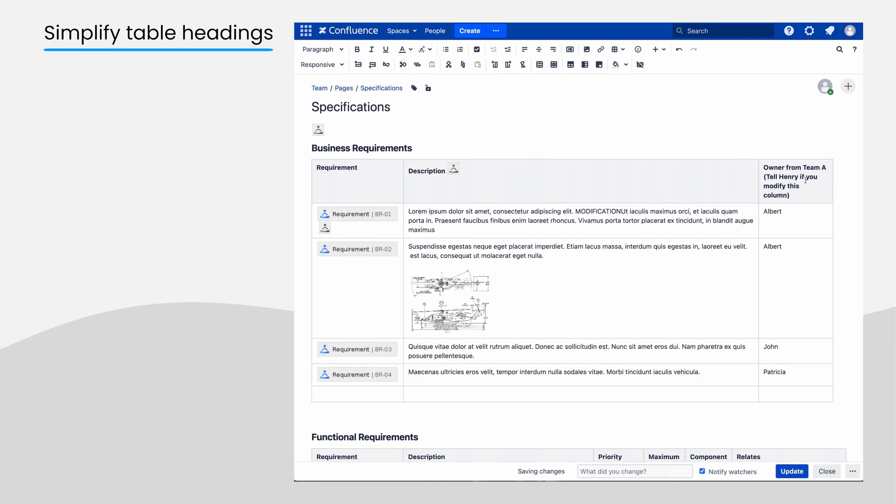
type("{ ry pro")
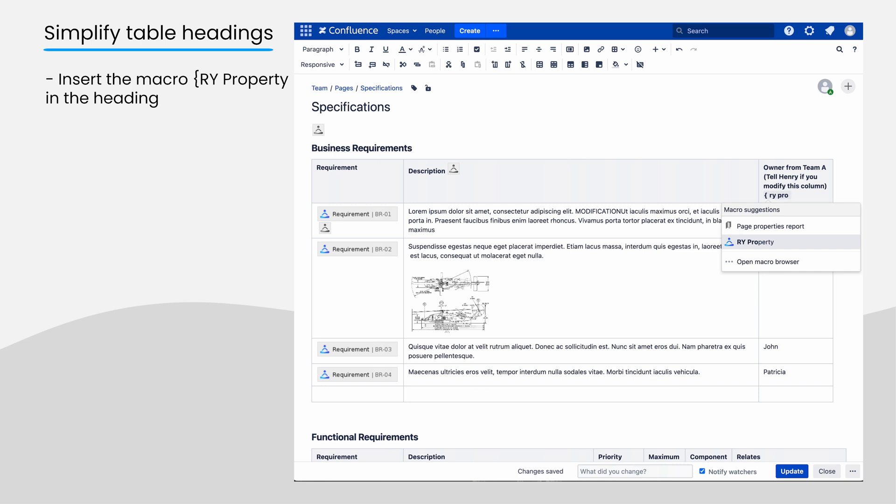
left_click(756, 242)
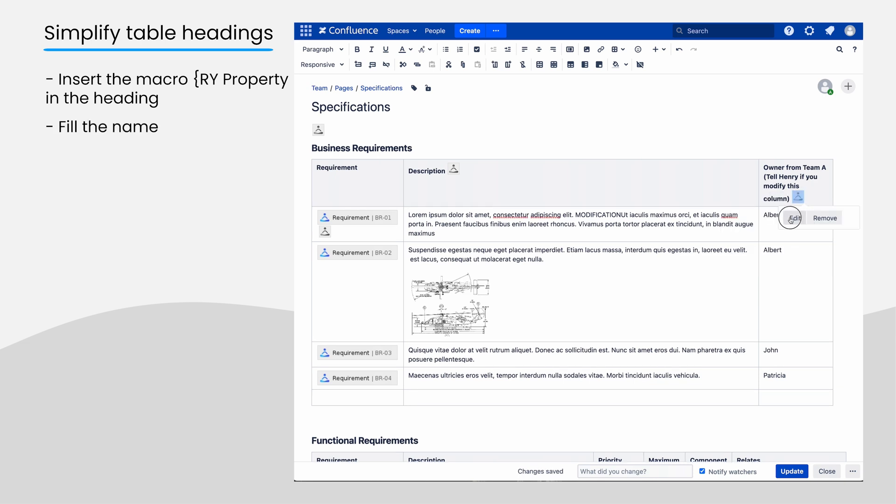
left_click(794, 218)
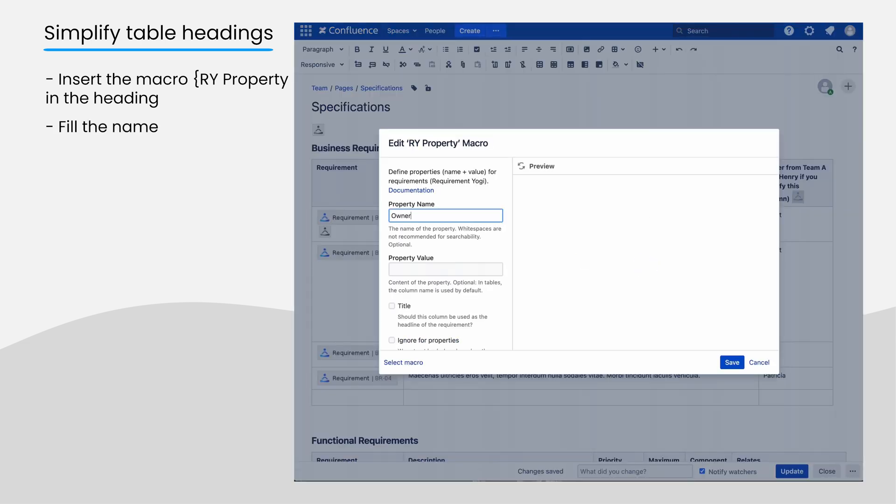
left_click(731, 362)
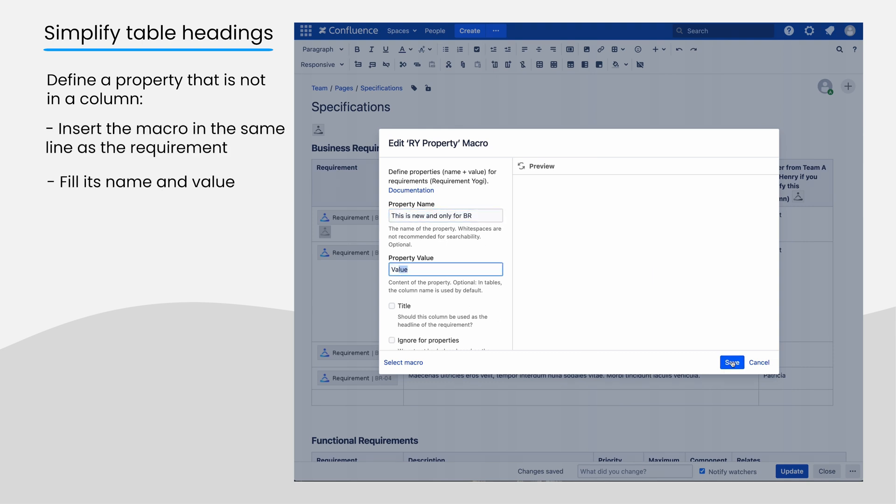
left_click(731, 362)
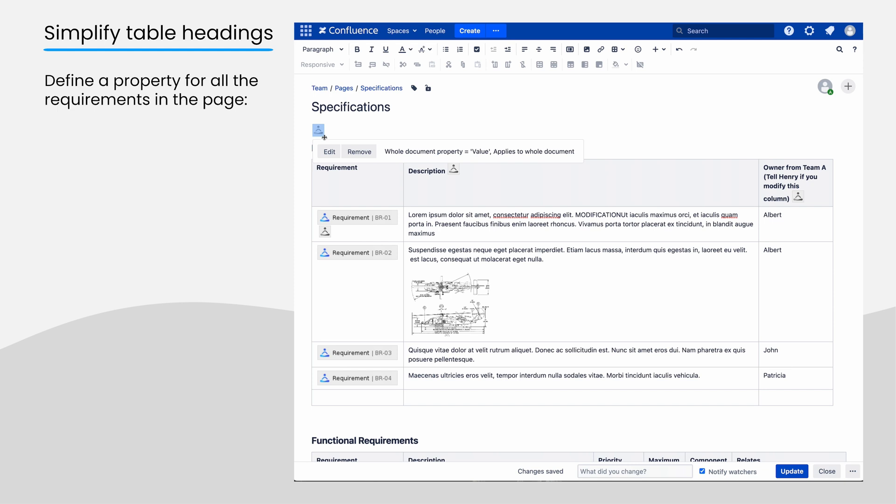
Step: Re-save the top-of-page RY Property with Whole document ticked (Whole document property = Value)
left_click(329, 151)
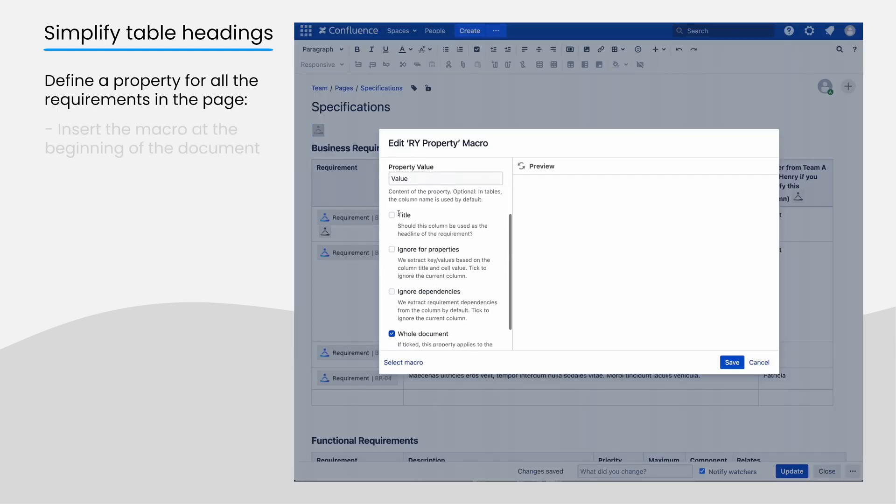
scroll("down", 3)
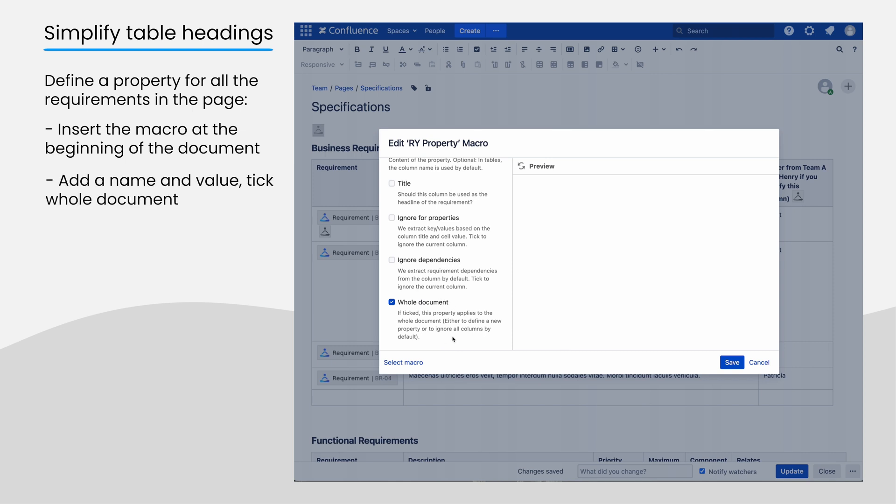
left_click(732, 362)
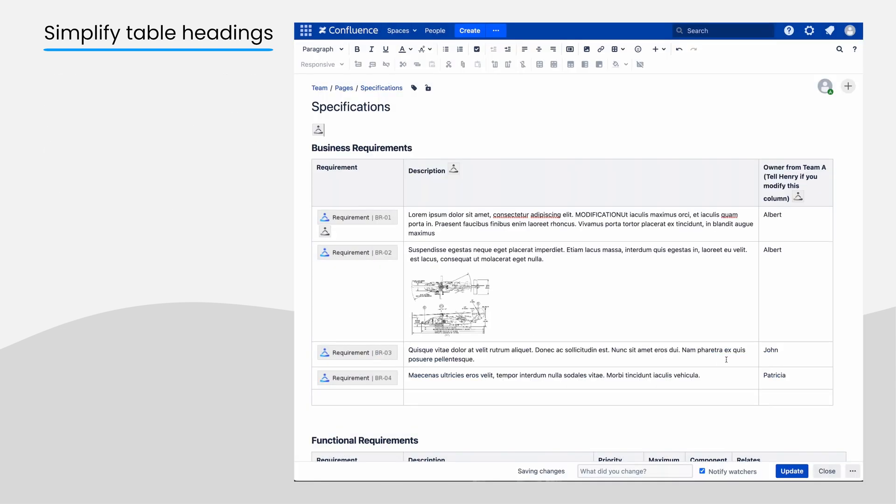
Step: Set the Description heading's property macro to 'Ignore for properties' and save it
left_click(453, 169)
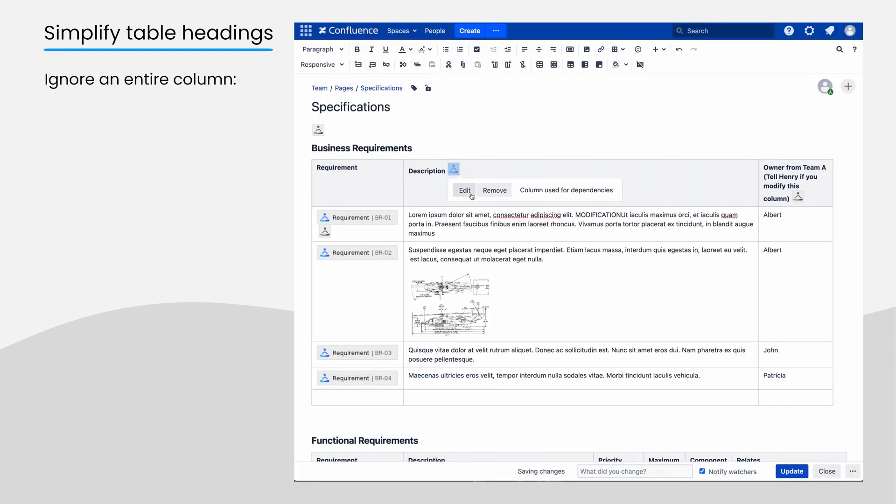
left_click(465, 191)
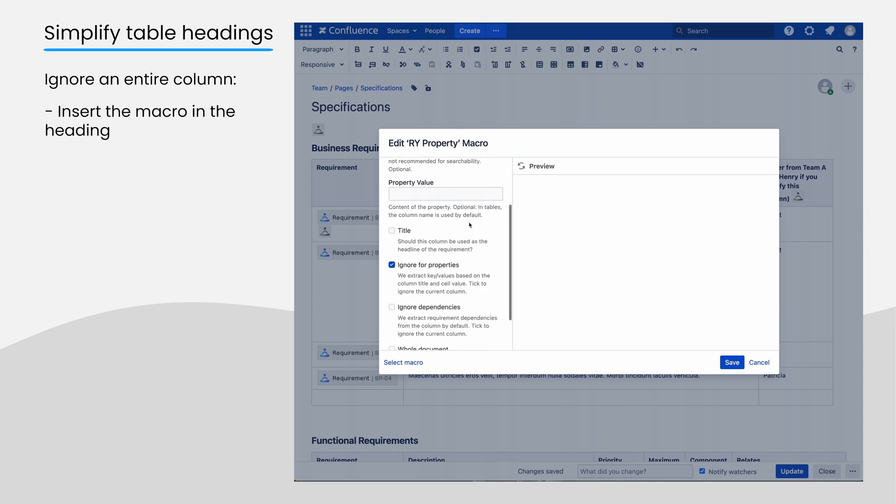
scroll("up", 3)
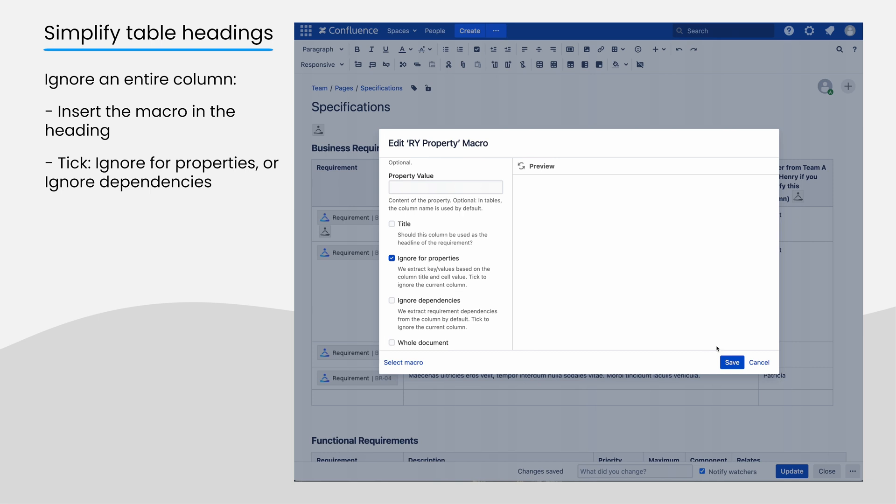
left_click(732, 363)
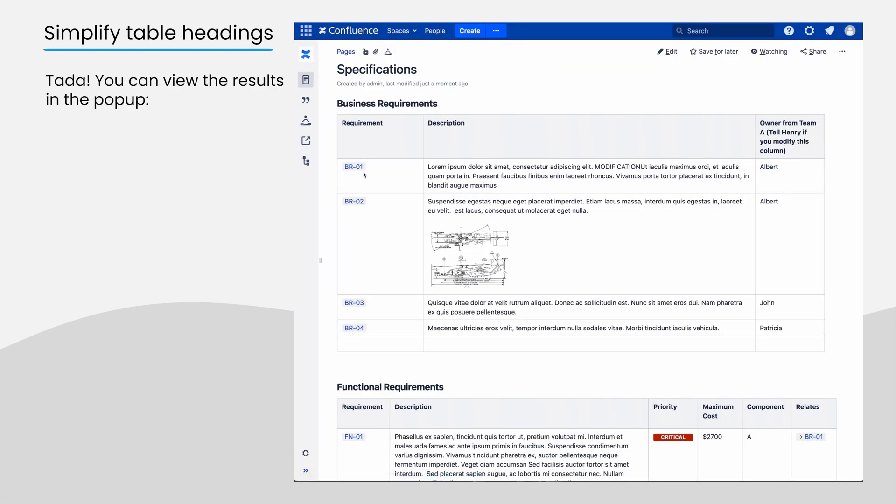
Step: Open BR-01's popup listing Owner Albert, the BR-only property and the whole-document property
left_click(354, 166)
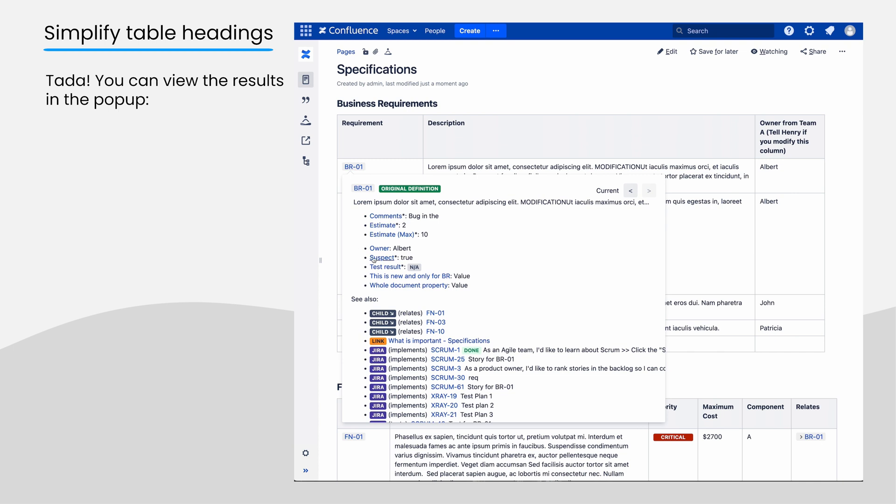
mouse_move(408, 285)
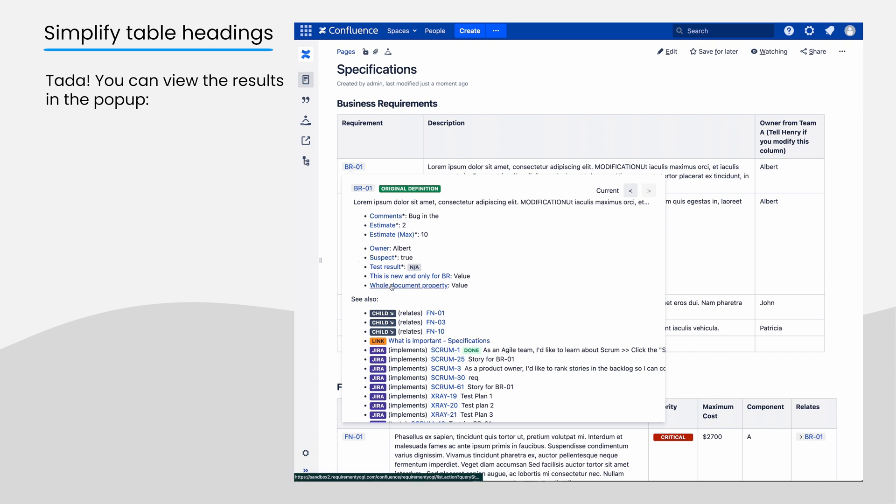